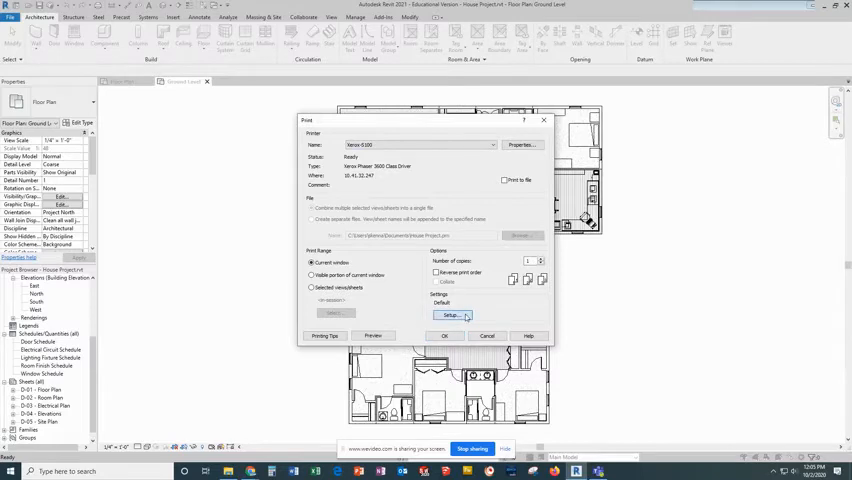
Step: Open Print Setup to confirm Letter paper, landscape orientation and 100% zoom
click(453, 314)
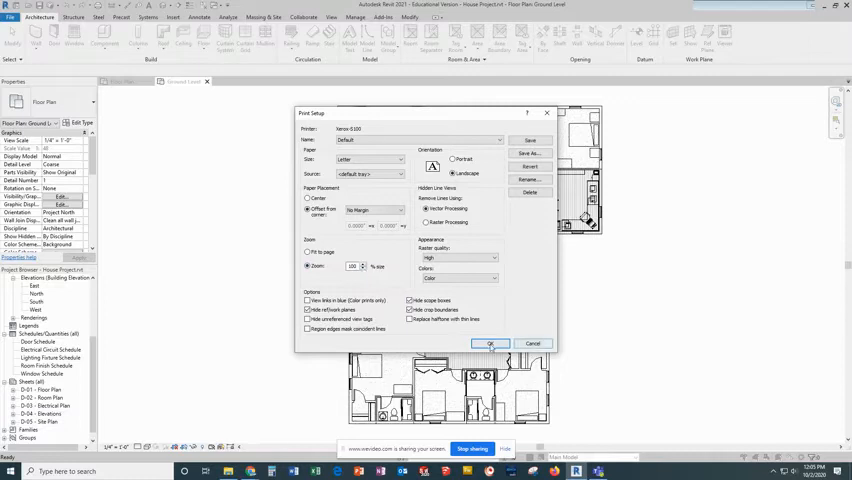
Step: Accept the letter landscape 100% setup and set print range to selected views/sheets
click(490, 343)
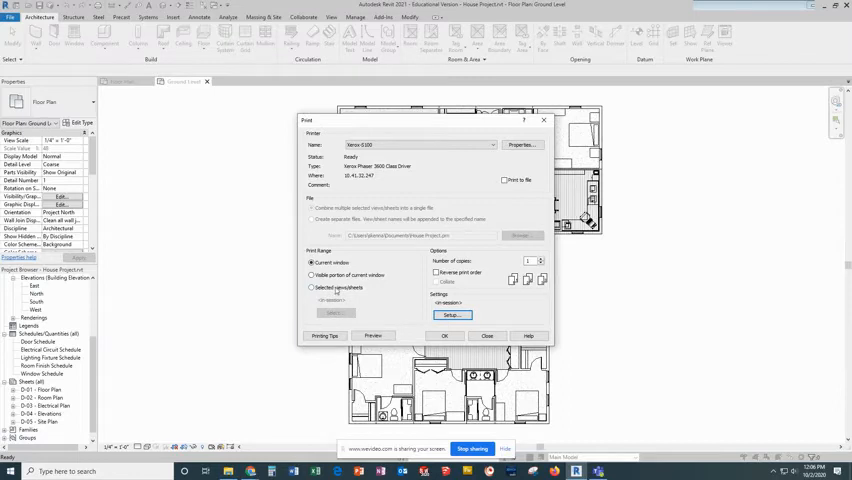
click(313, 288)
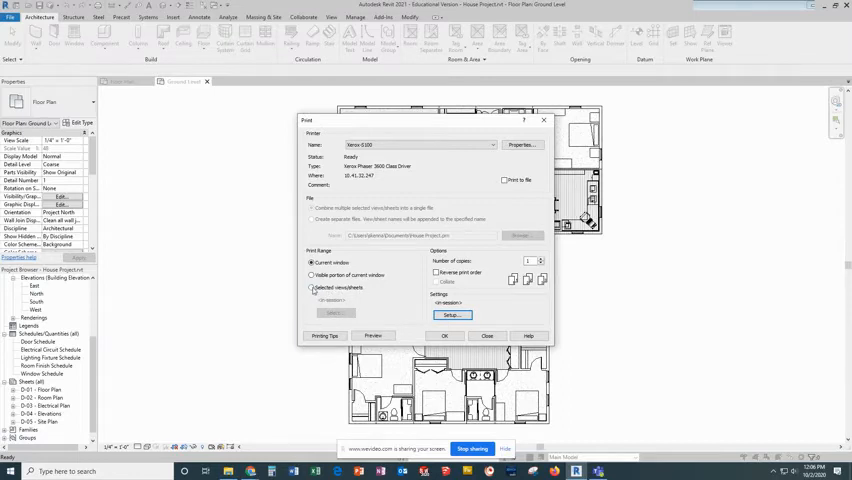
click(312, 287)
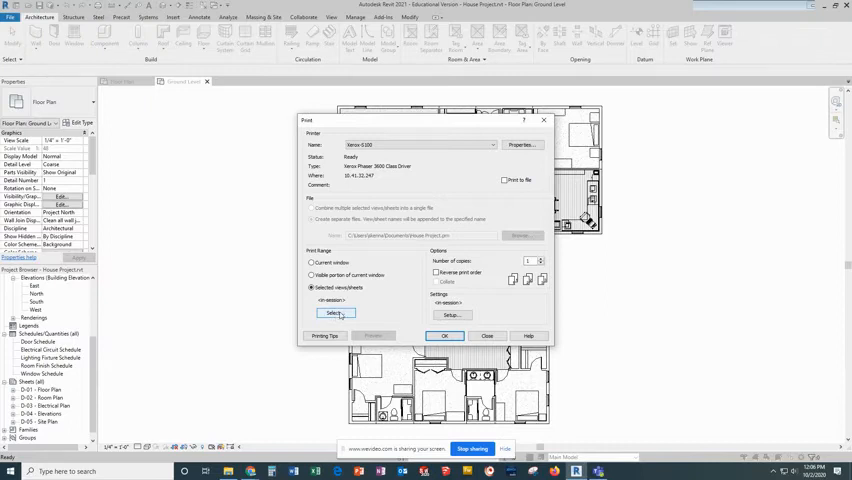
Step: Select sheets D-01 through D-05 in the View/Sheet Set and answer the save-settings prompt
click(331, 313)
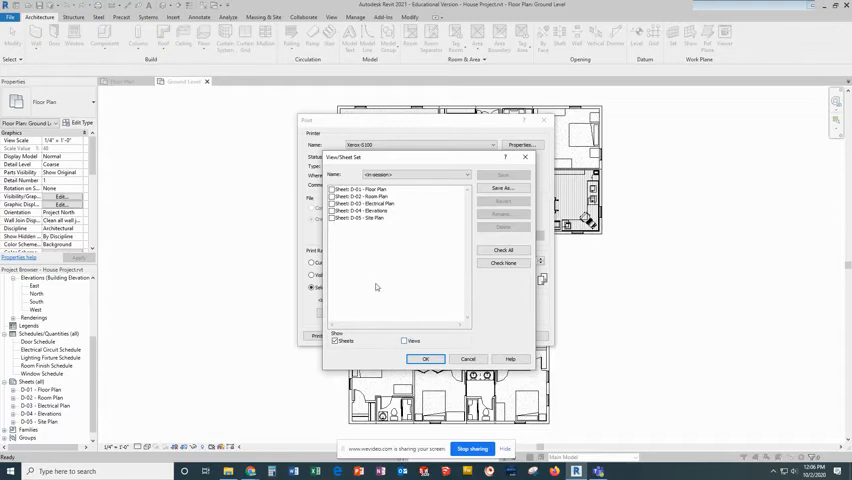
mouse_move(369, 288)
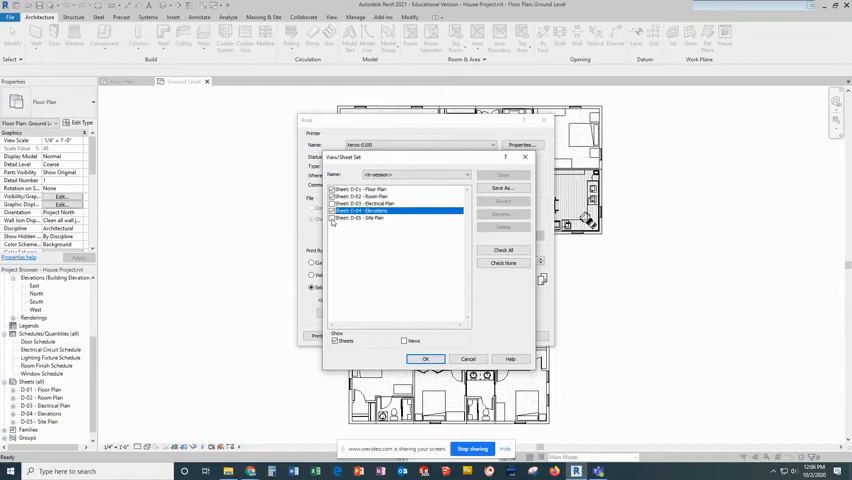
click(375, 217)
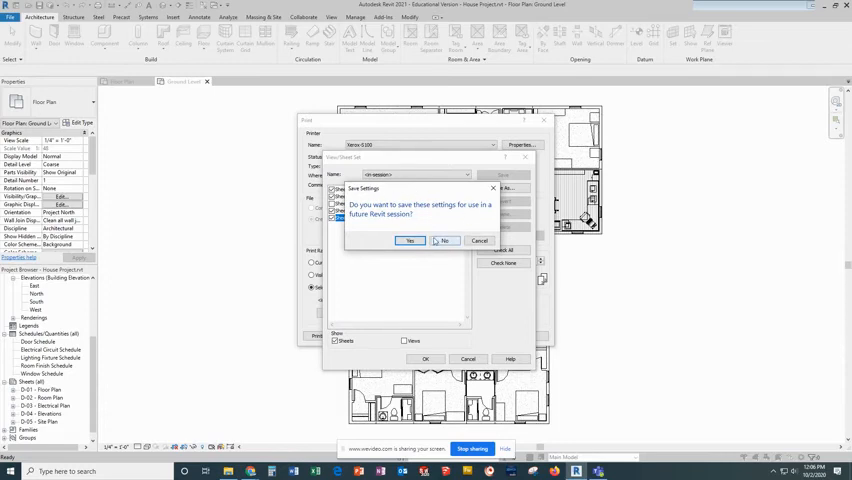
click(444, 240)
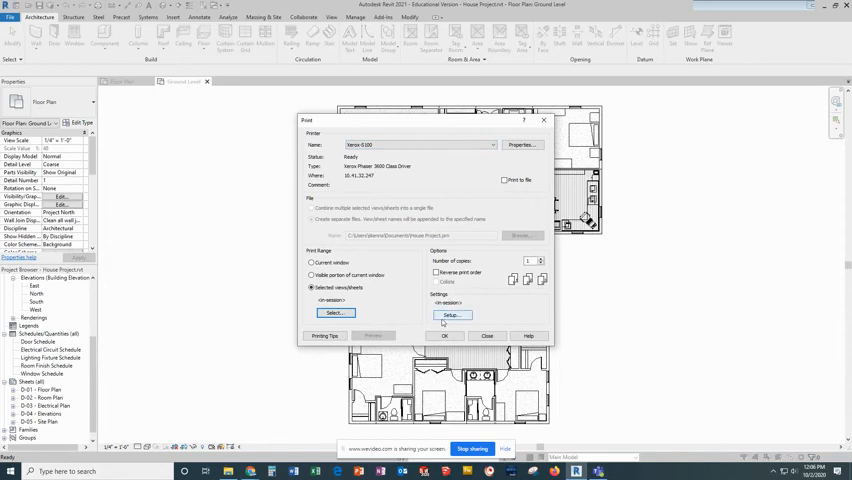
mouse_move(451, 314)
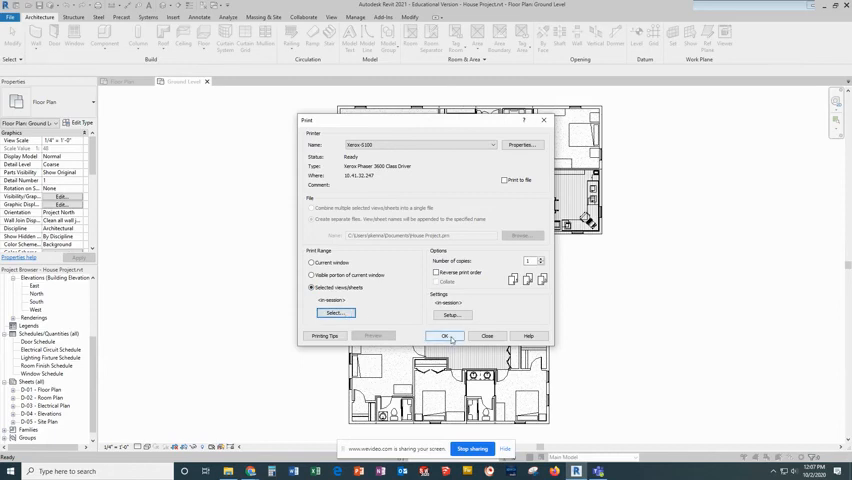
mouse_move(410, 340)
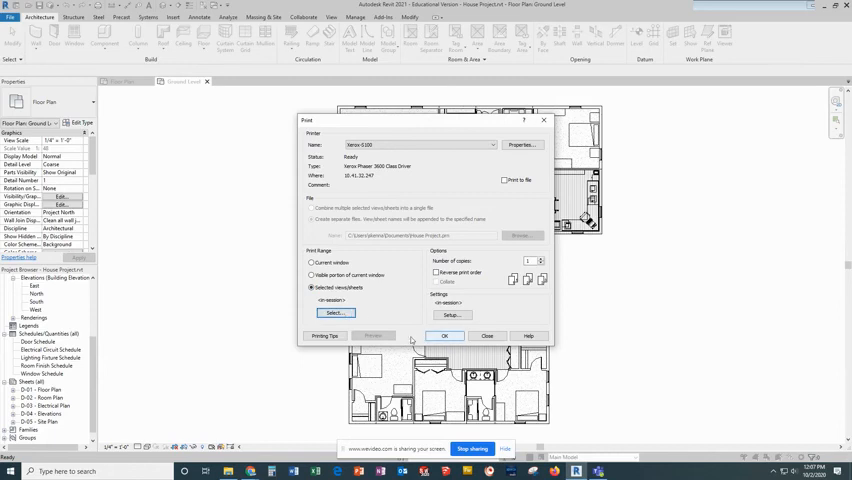